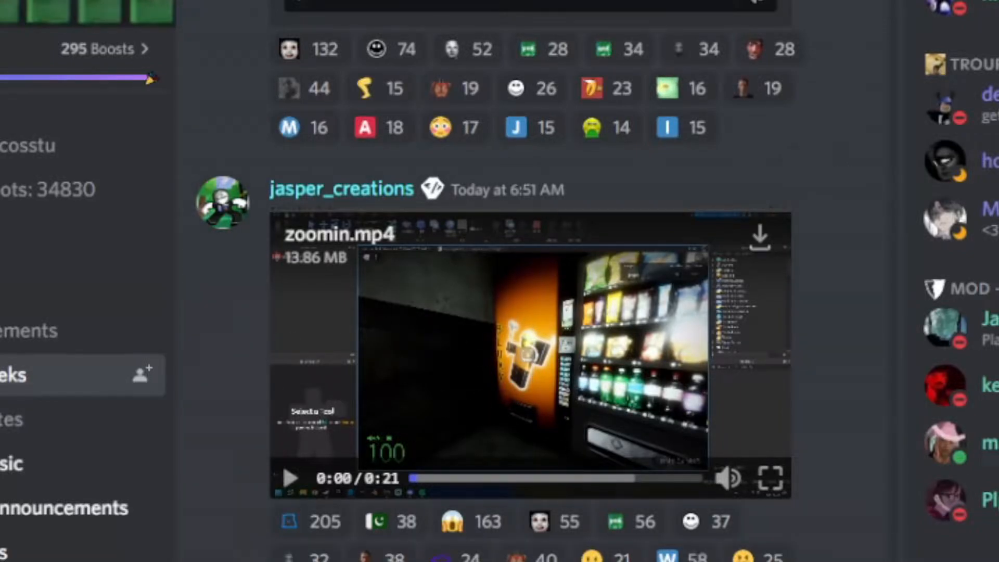
# Play the zoomin.mp4 Bloxy vending machine playtest video in full screen.
pyautogui.click(769, 478)
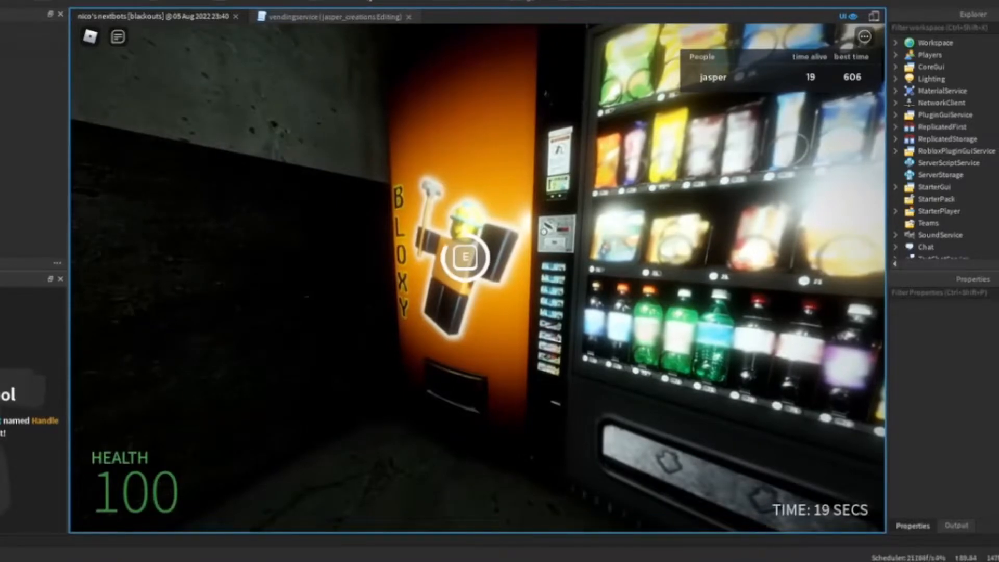